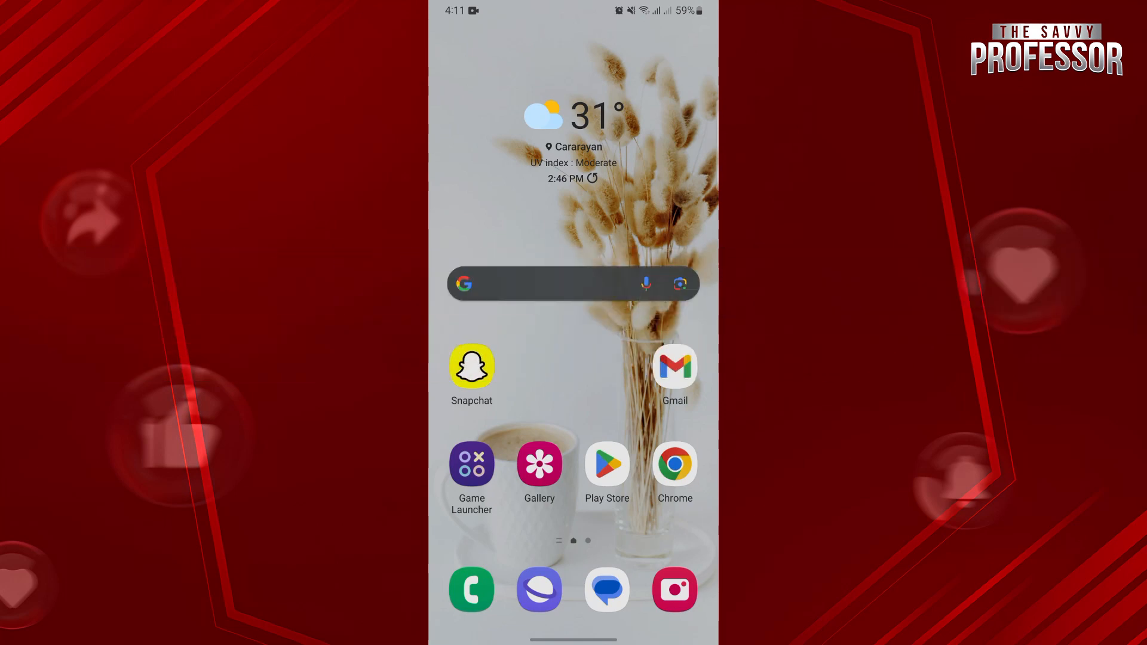
Launch Google Messages from the home screen dock
click(606, 590)
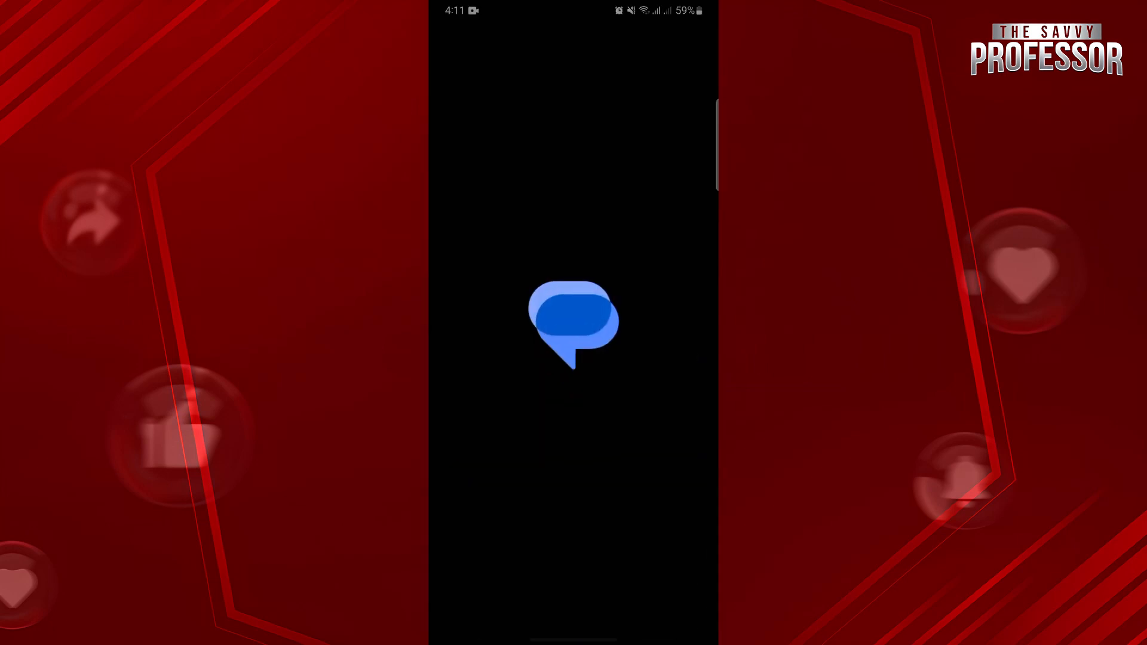
Pull down the notification shade showing quick settings and screen-recording controls
click(573, 323)
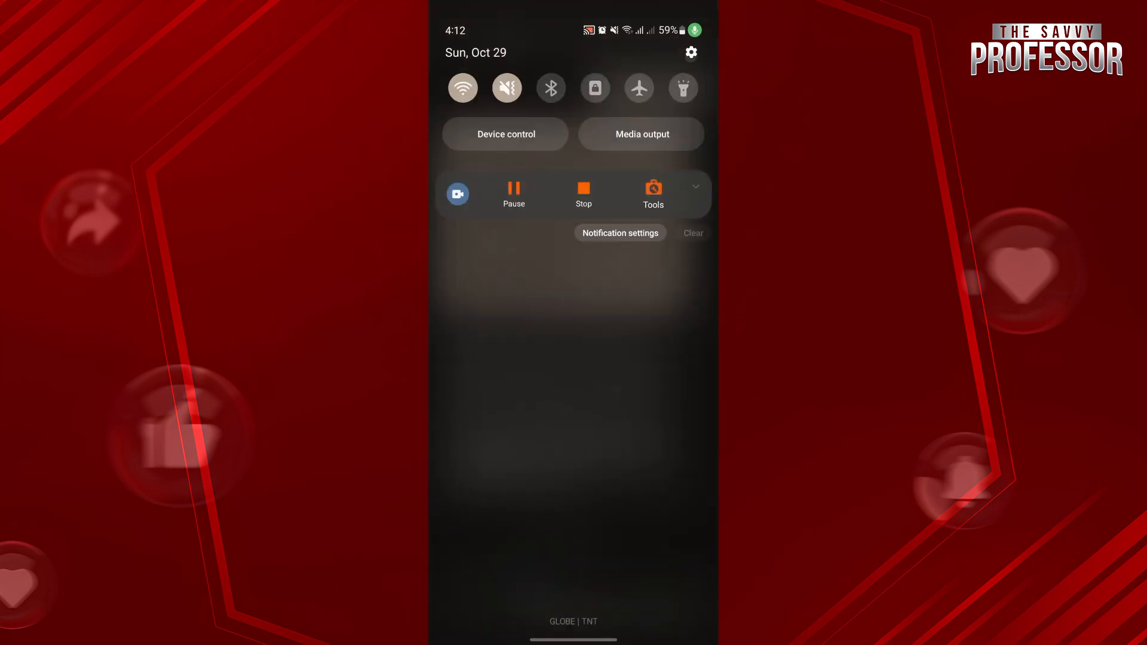
Visit Accounts and backup in Android Settings, then return to the +638080 conversation
click(690, 52)
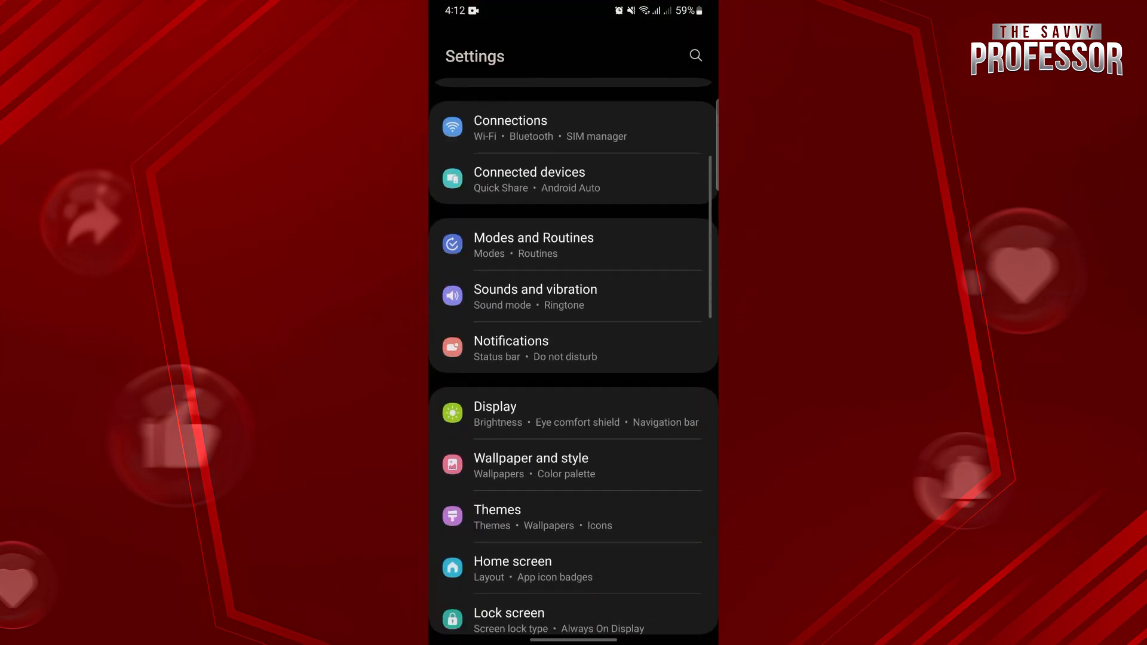
scroll(down, 3)
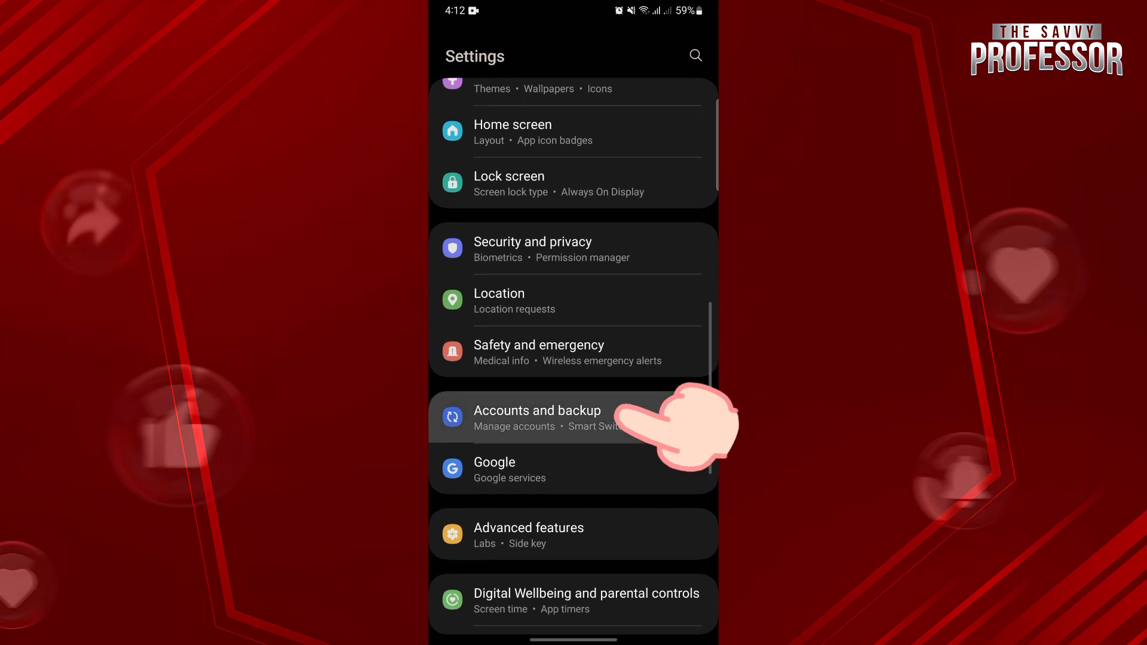
click(538, 417)
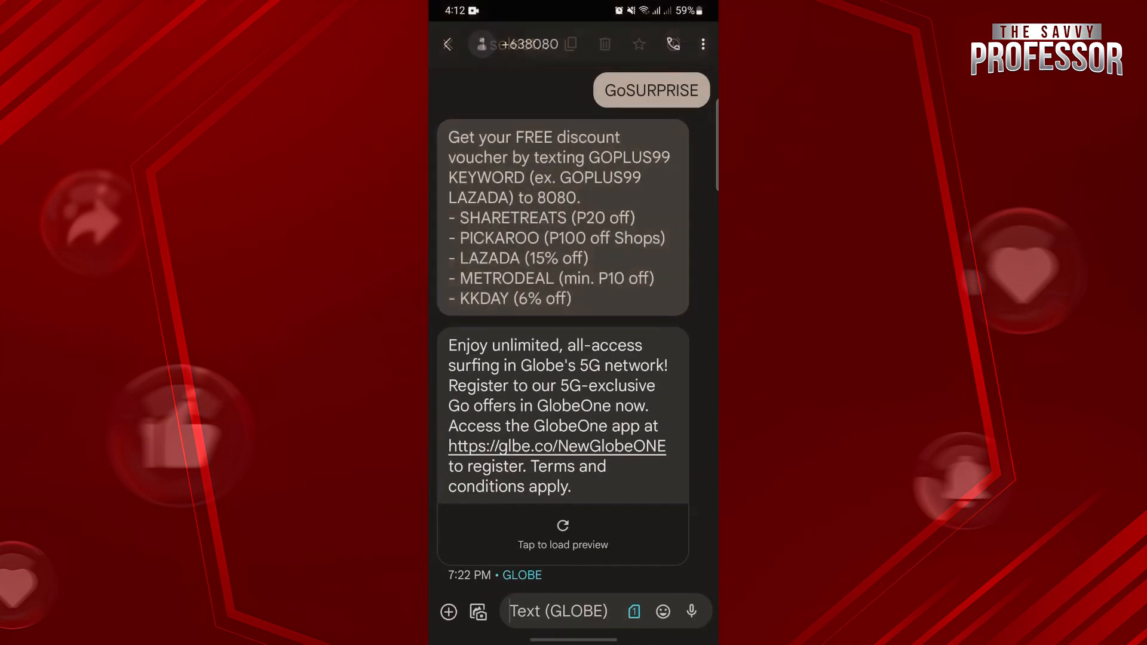
Go back to the inbox and open the Google account chooser
click(701, 44)
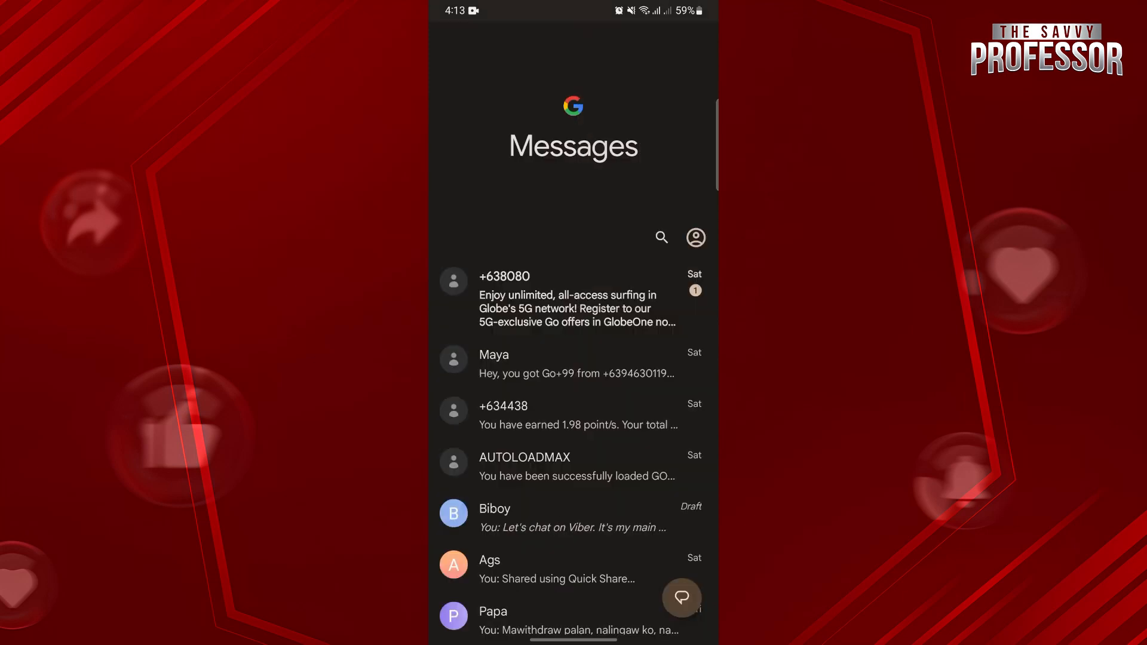
click(695, 238)
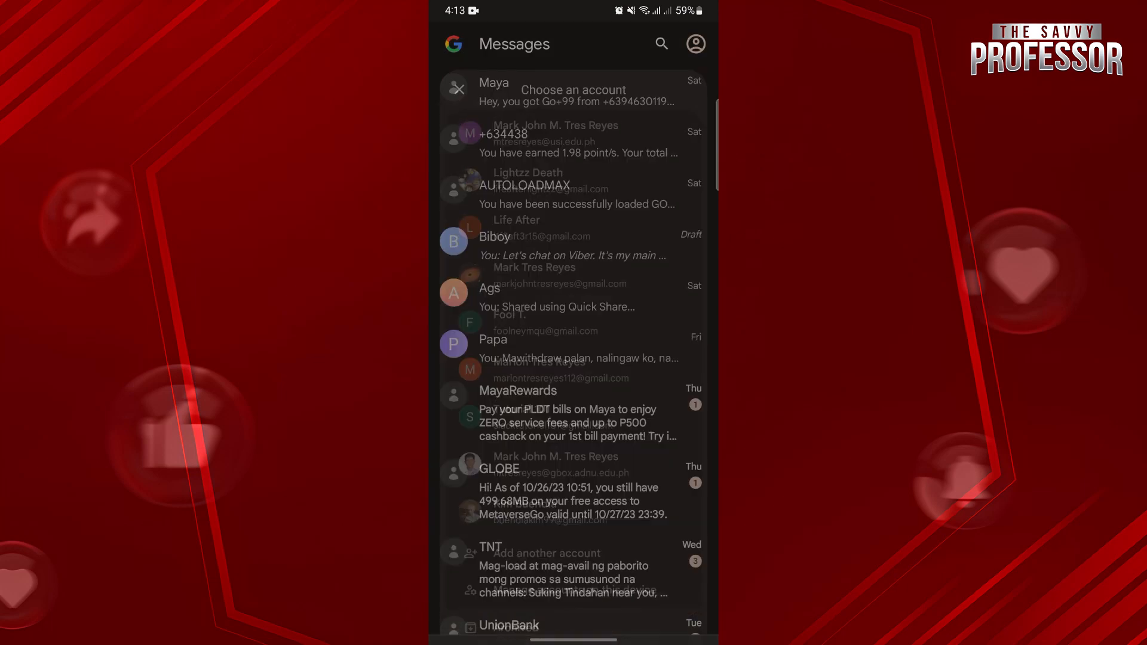